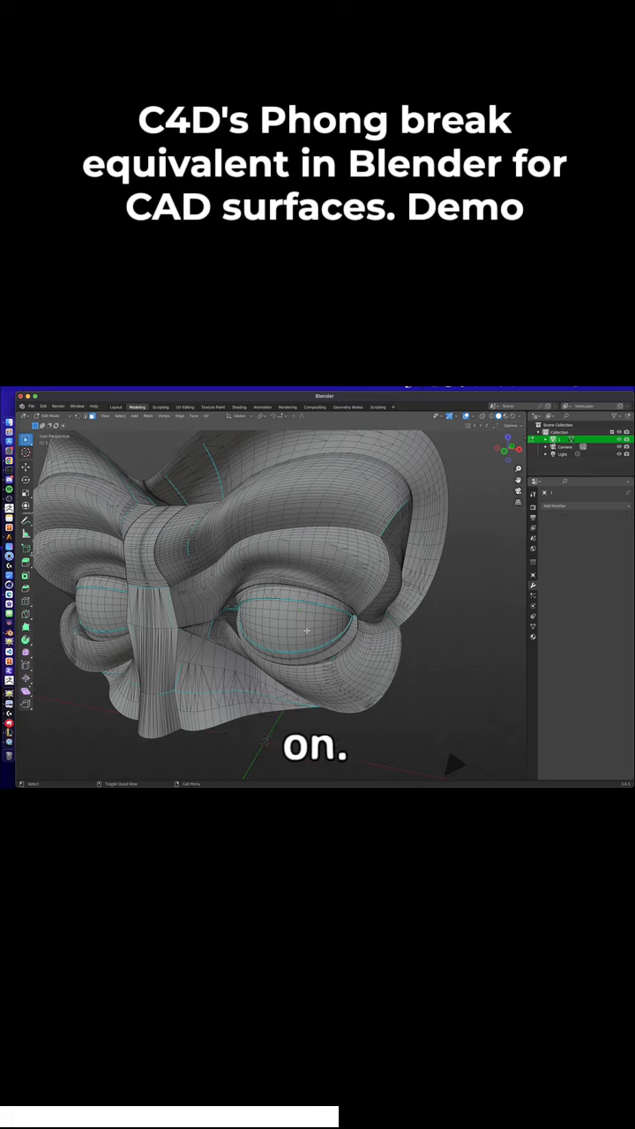
# Step: Select a face on the head's eye and grow it with Select Linked > Linked Flat Faces
pyautogui.click(301, 626)
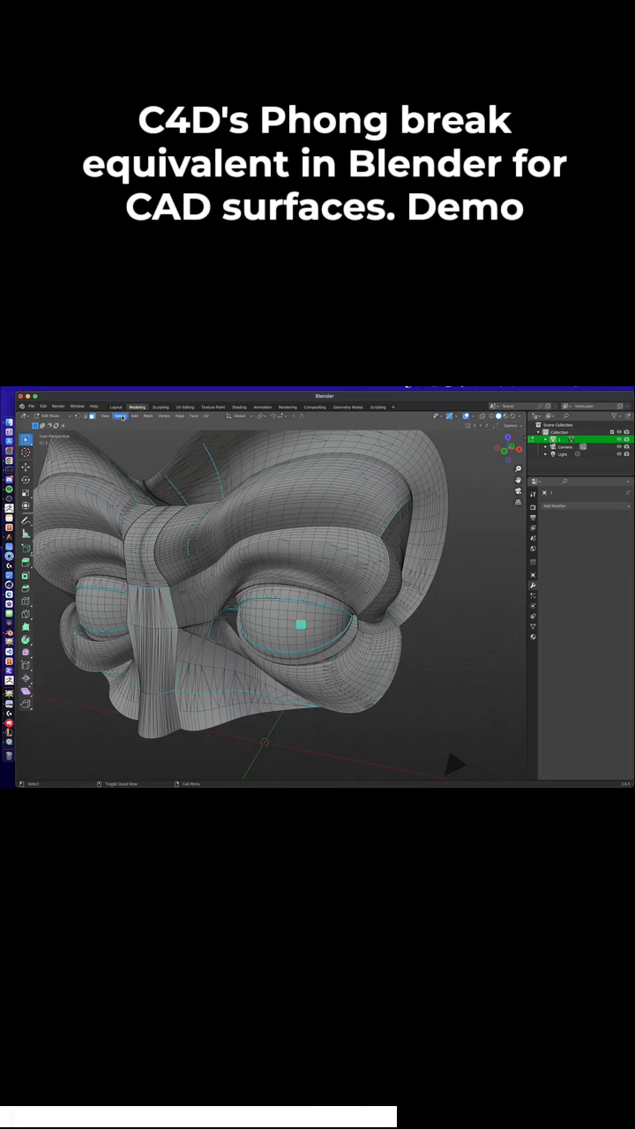
pyautogui.click(119, 416)
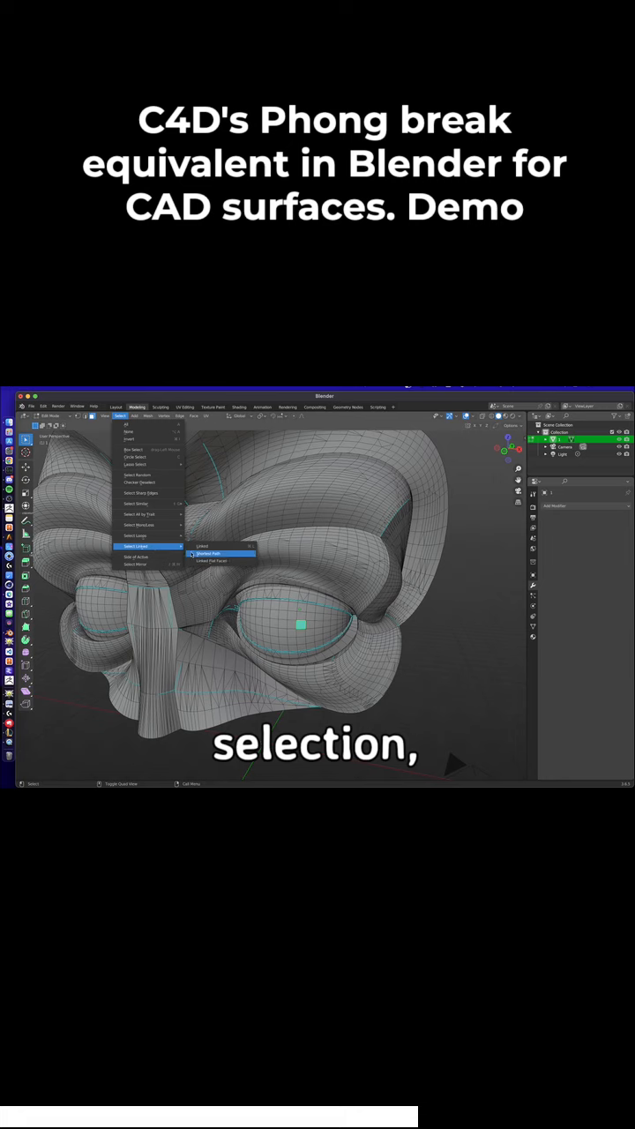
pyautogui.click(210, 562)
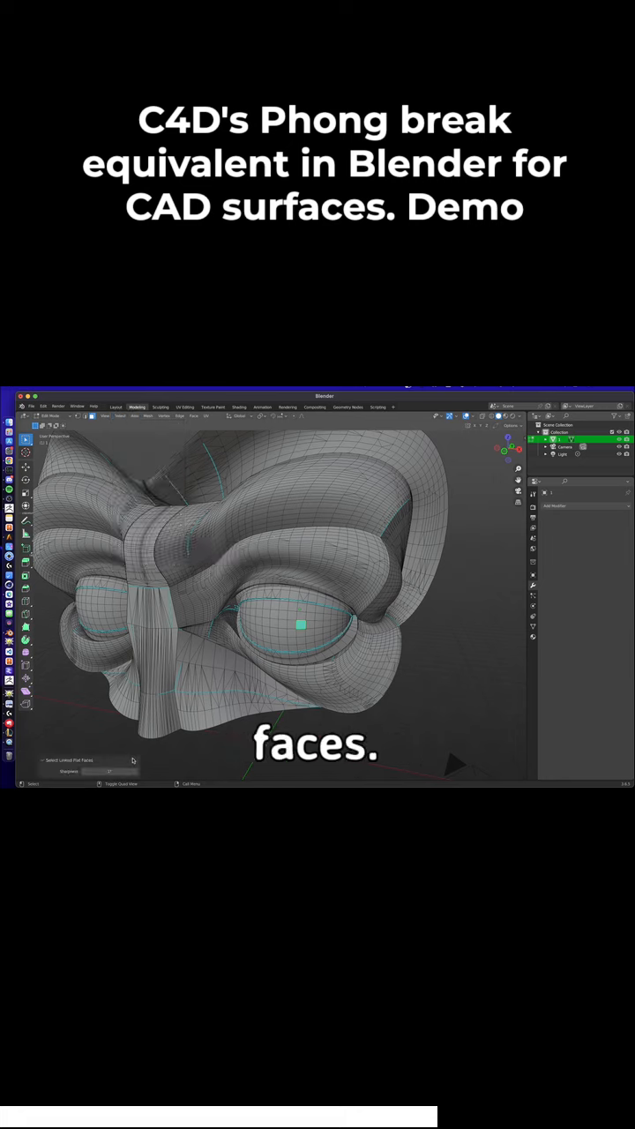